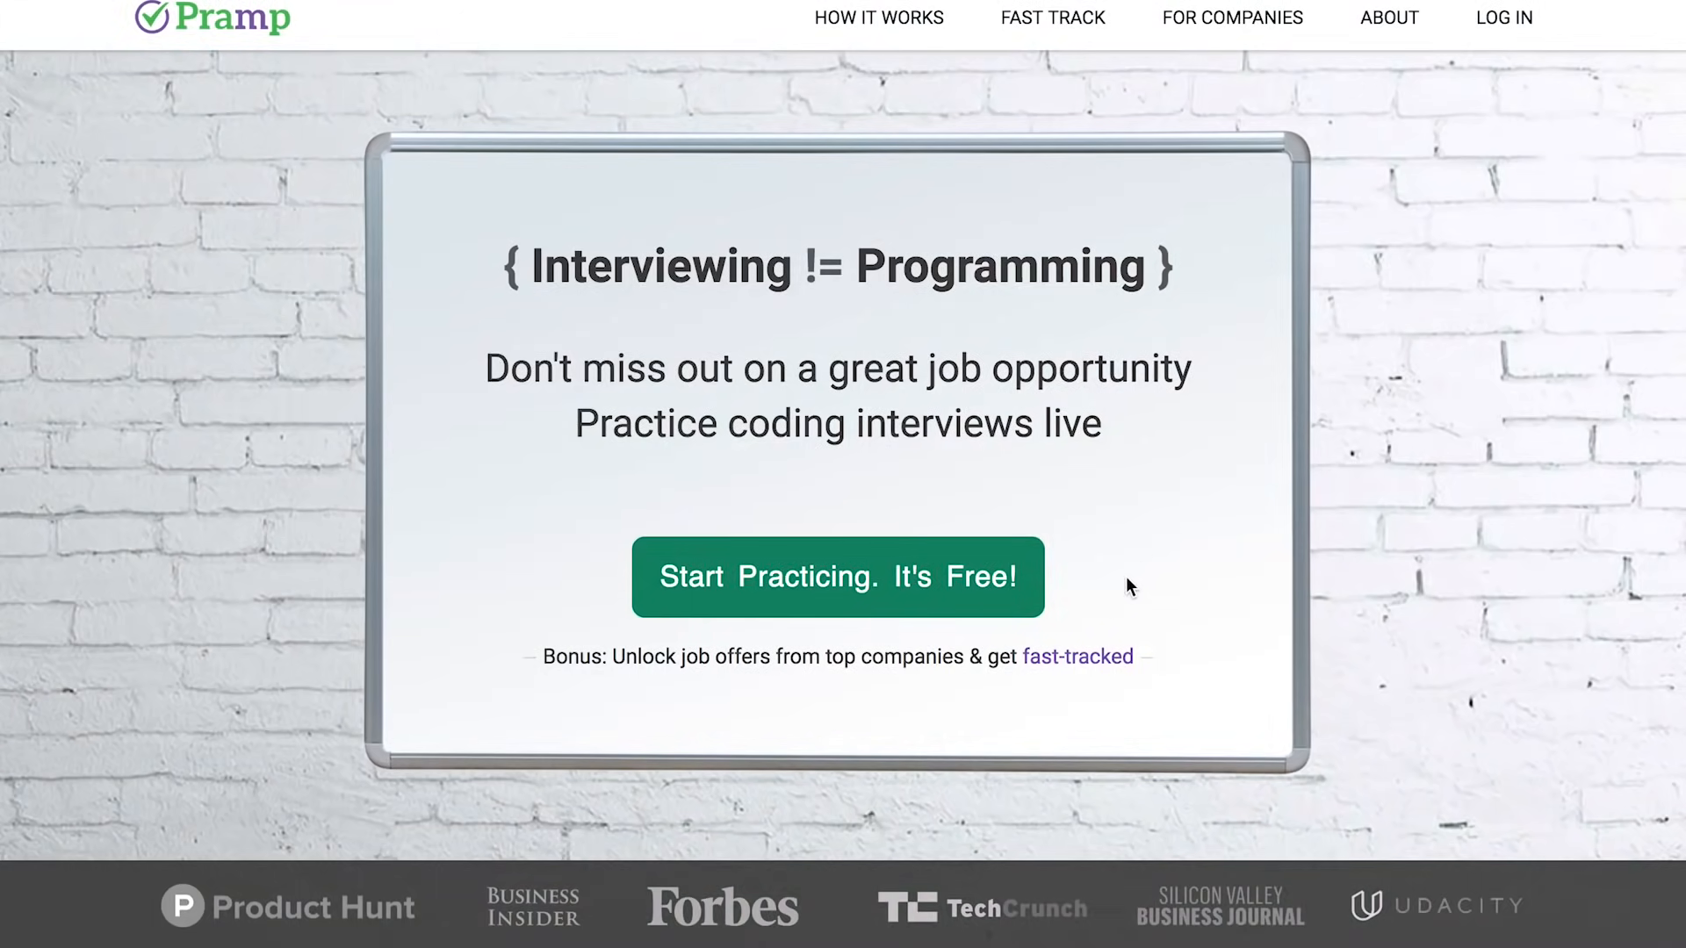
mouse_move(985, 615)
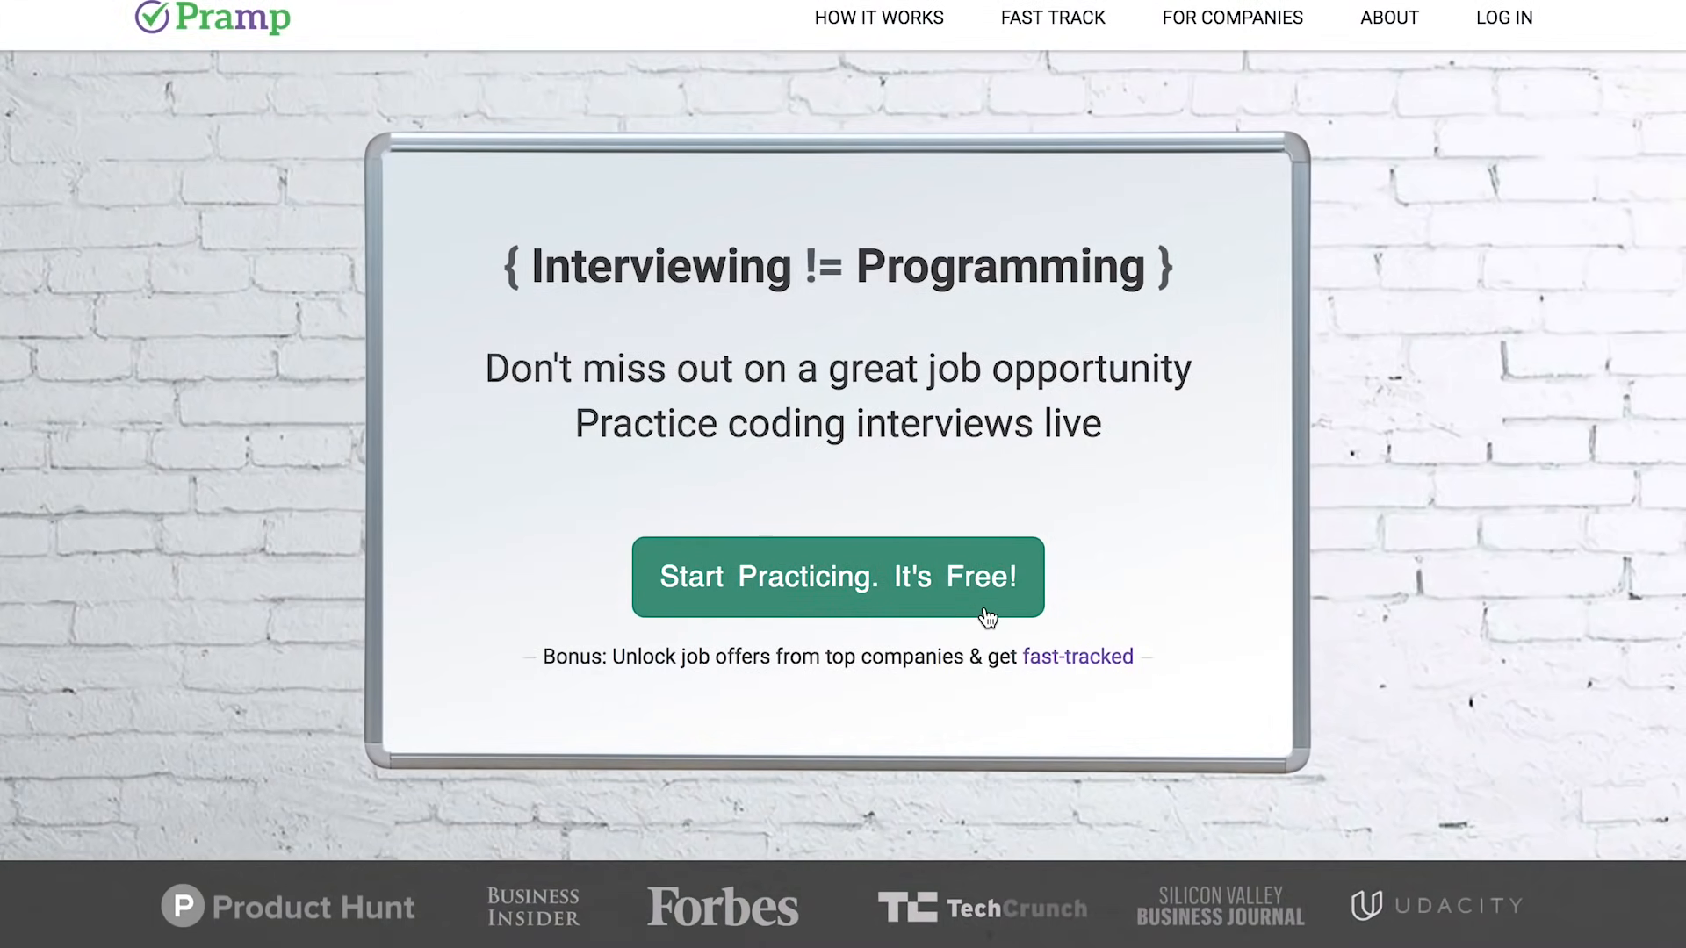
scroll("down", 3)
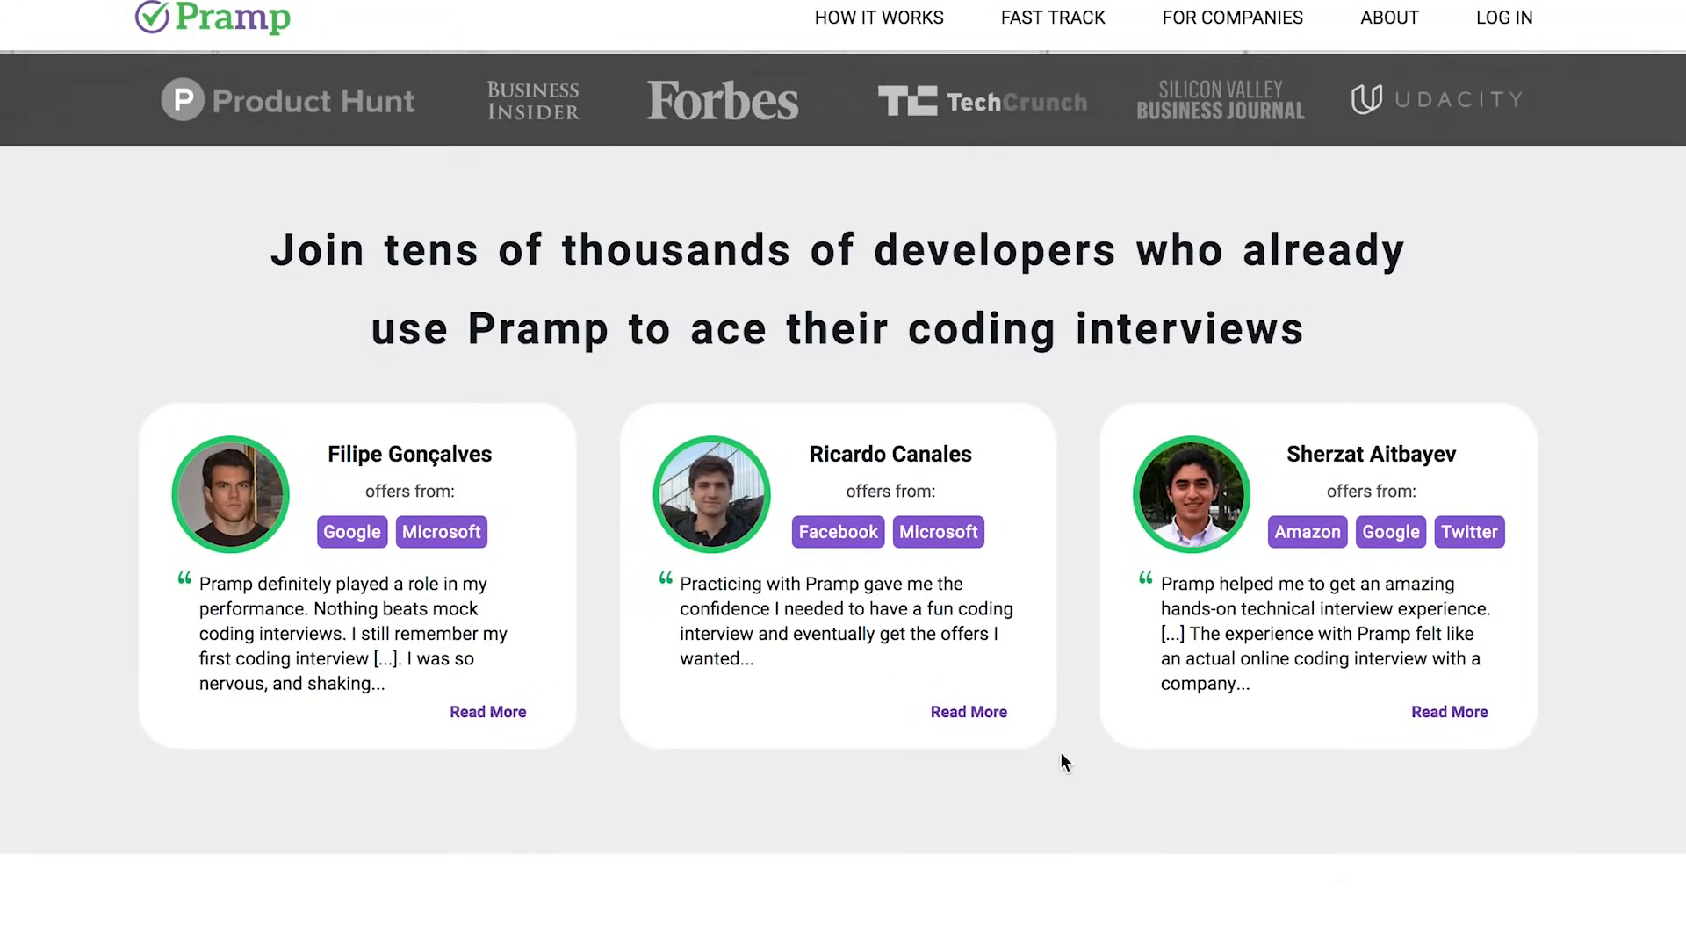
scroll("down", 3)
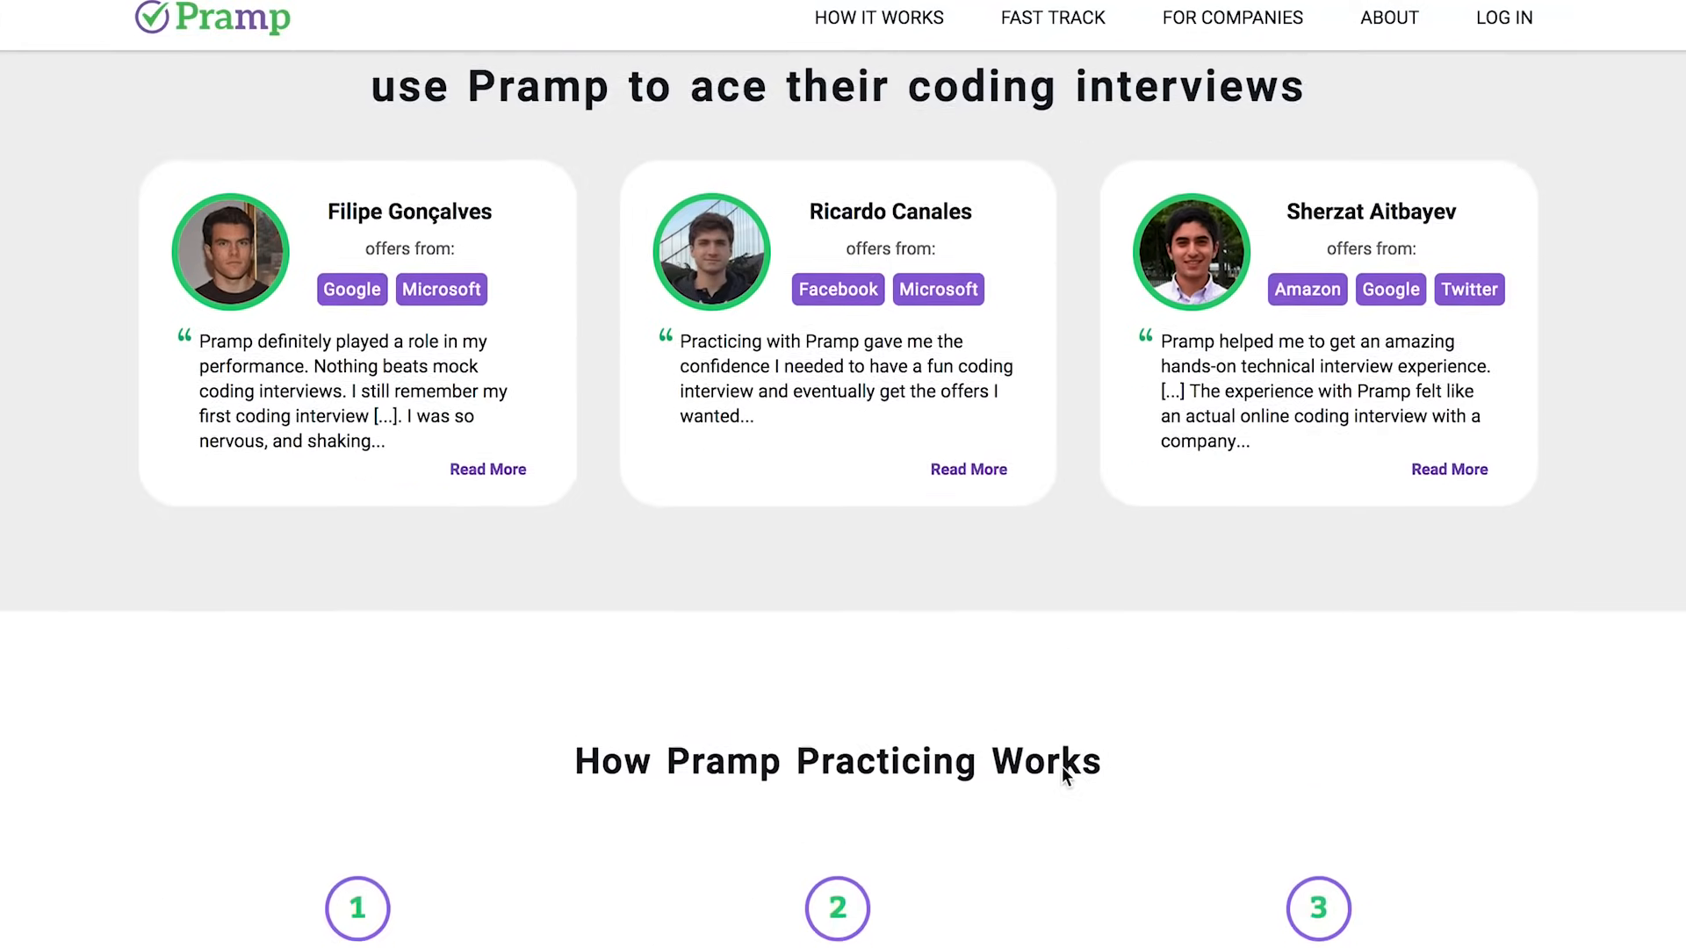
scroll("down", 3)
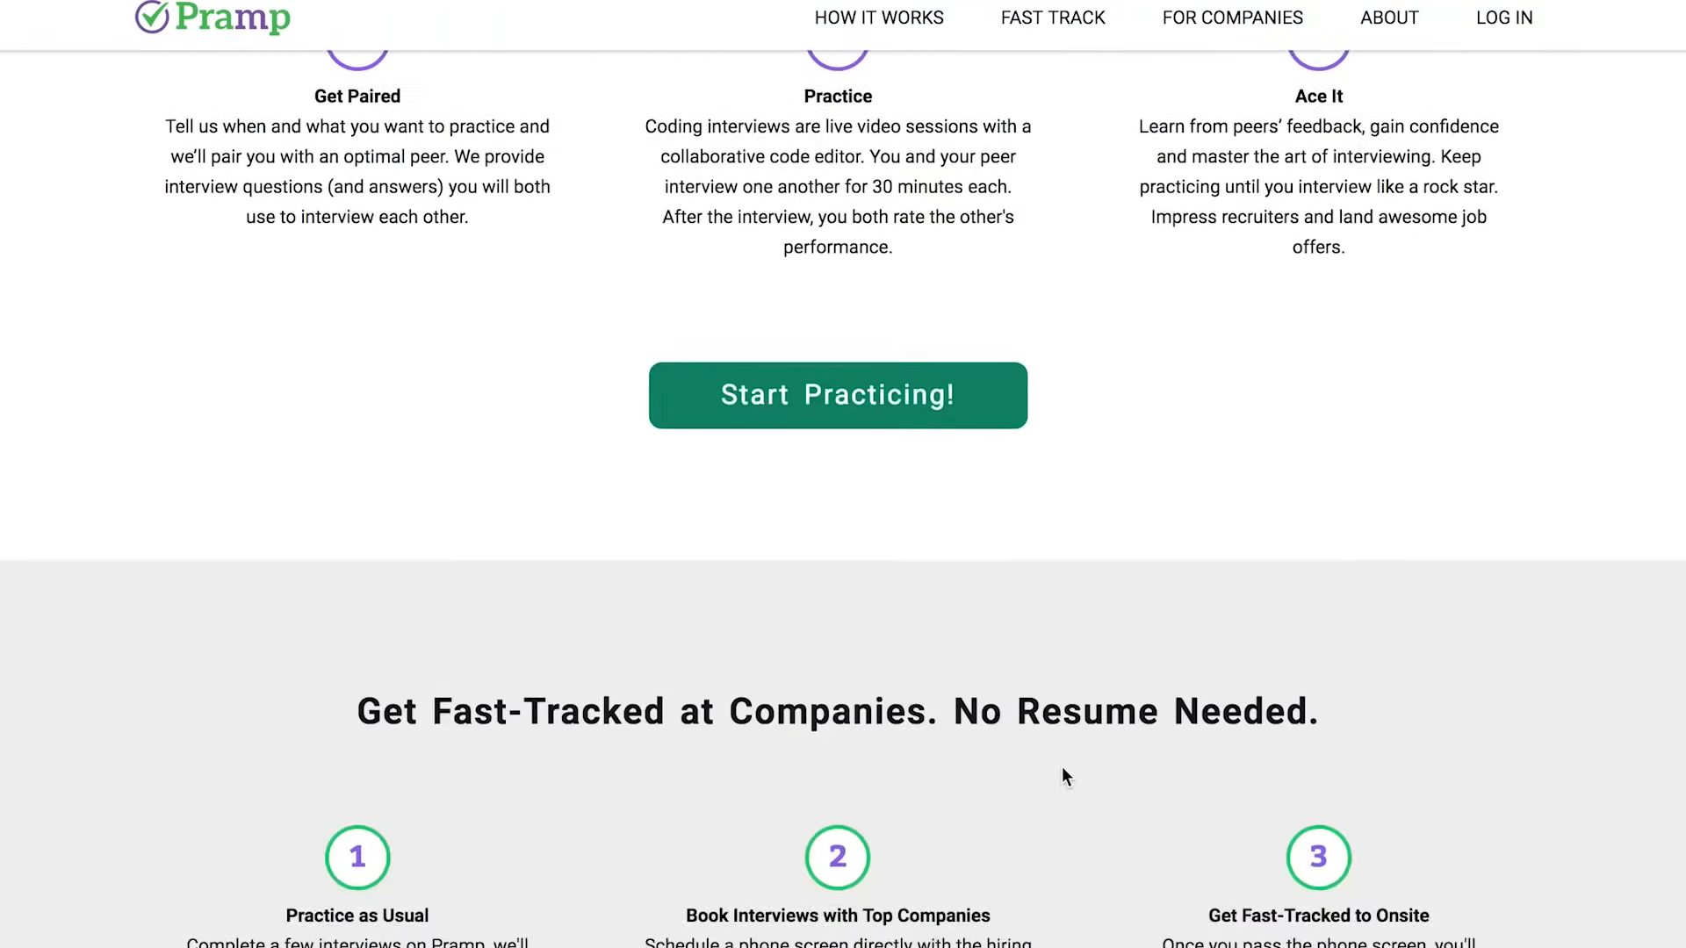
scroll("down", 3)
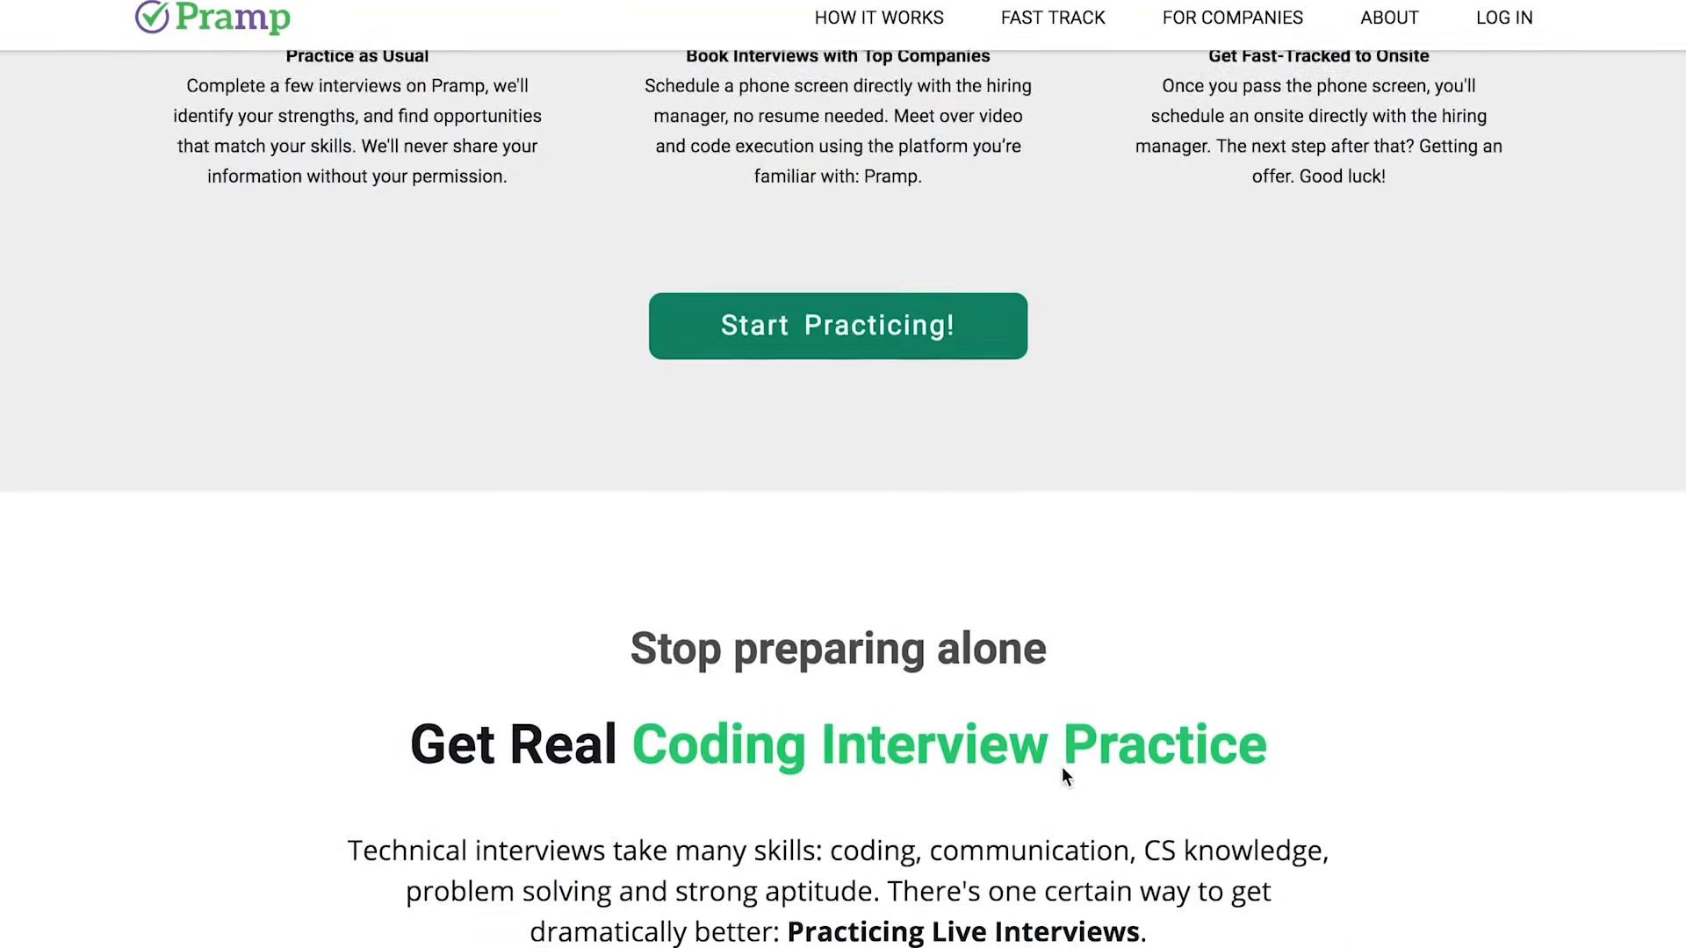
scroll("down", 3)
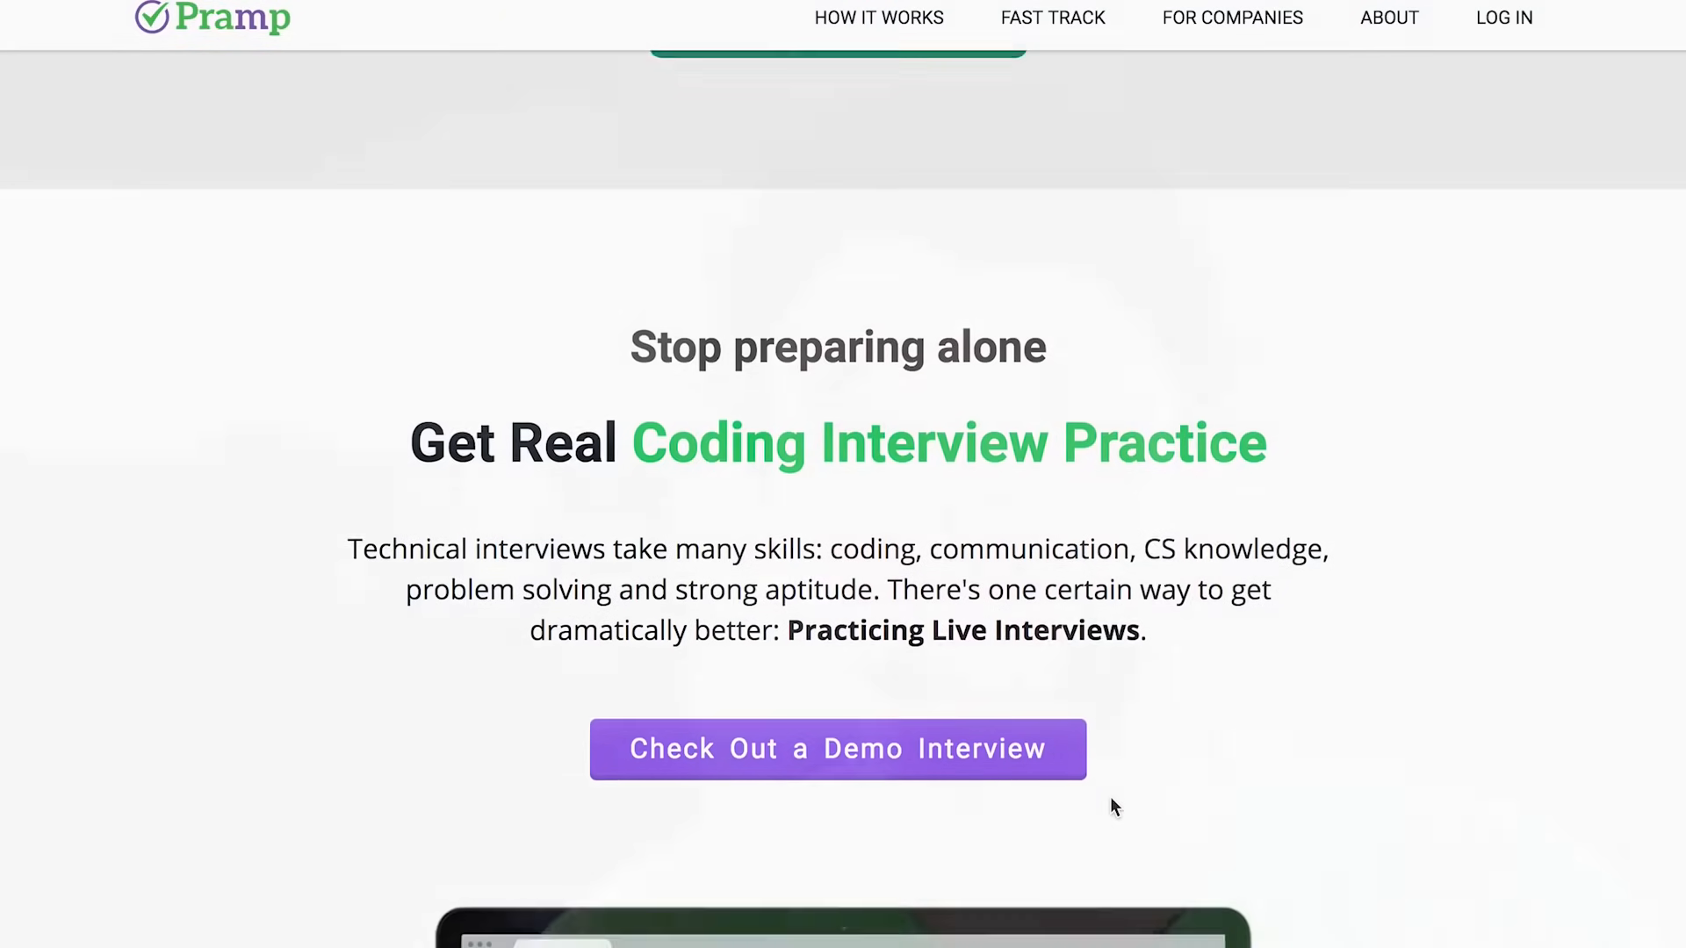